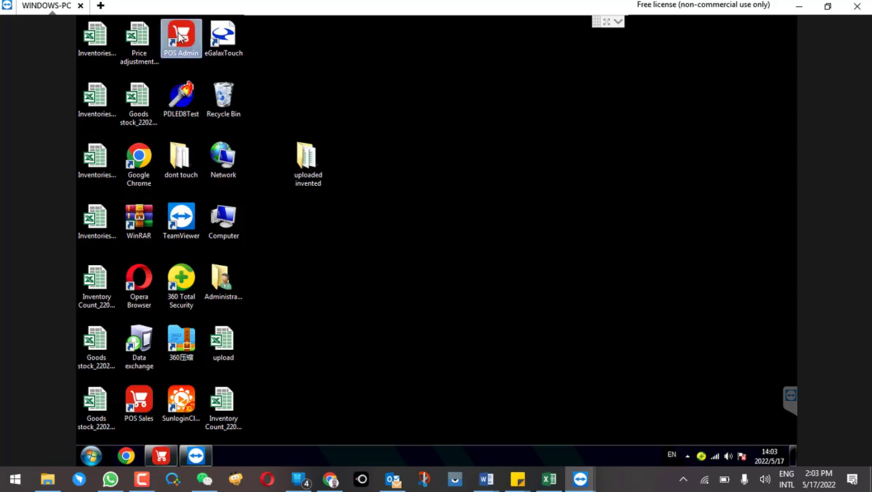
# Step: Launch POS Admin from its desktop shortcut
pyautogui.doubleClick(181, 39)
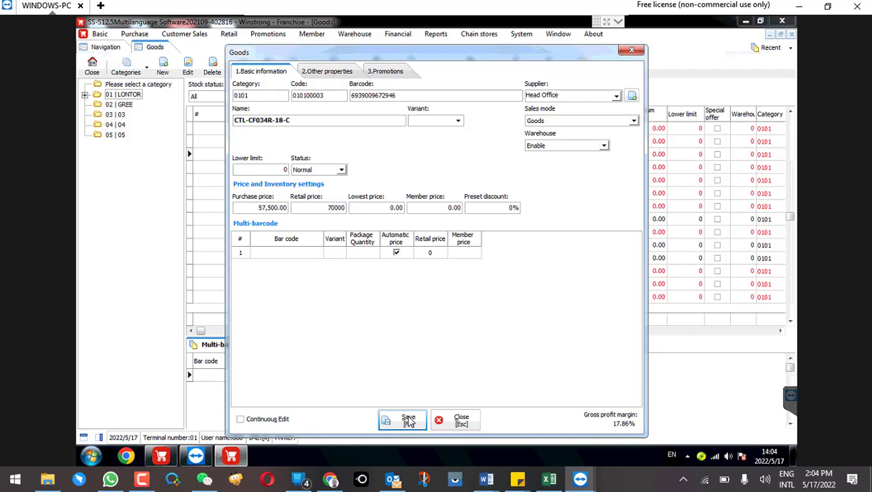
# Step: Close the Goods dialog for CTL-CF034R-1B-C, returning to the goods list
pyautogui.click(402, 419)
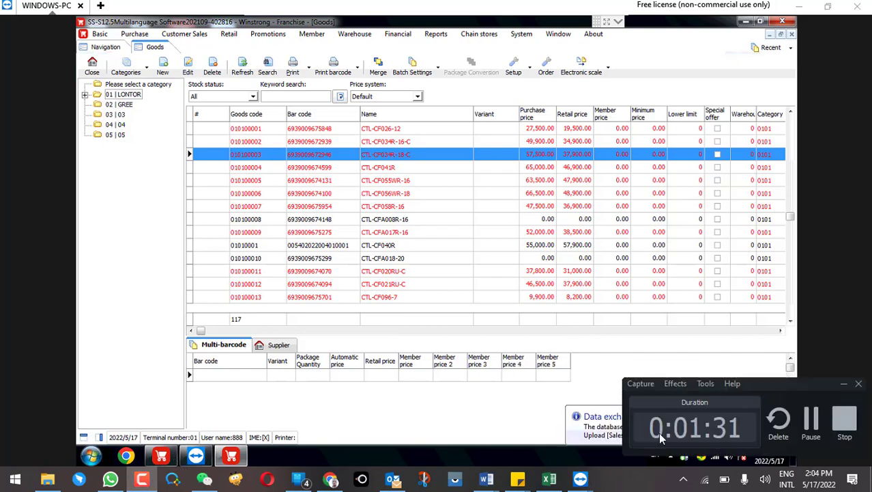